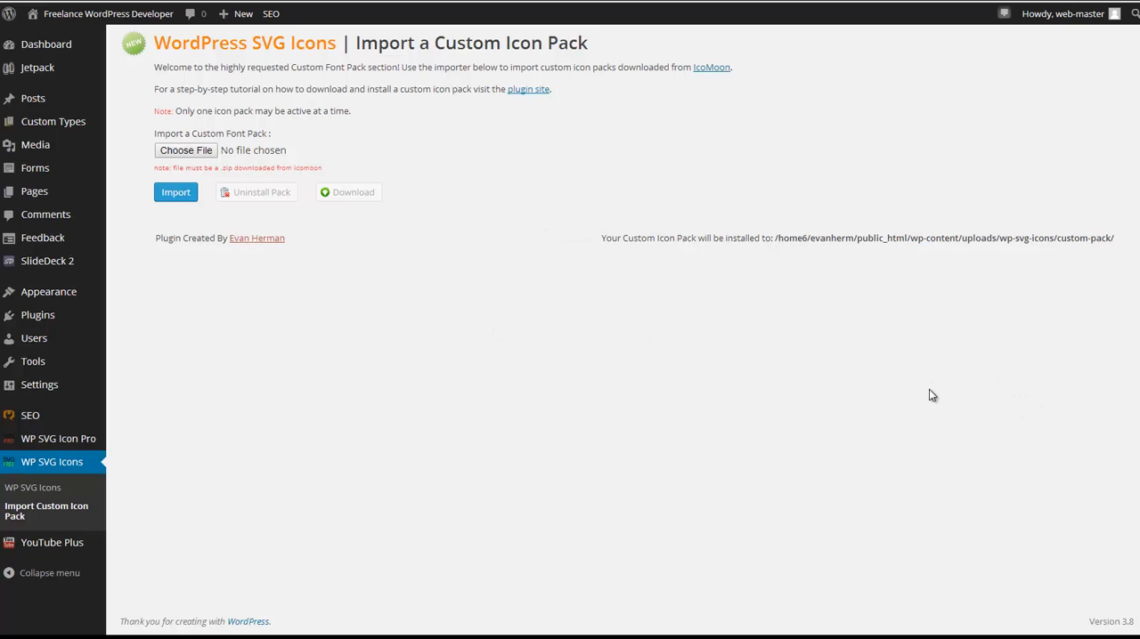
pyautogui.moveTo(814, 342)
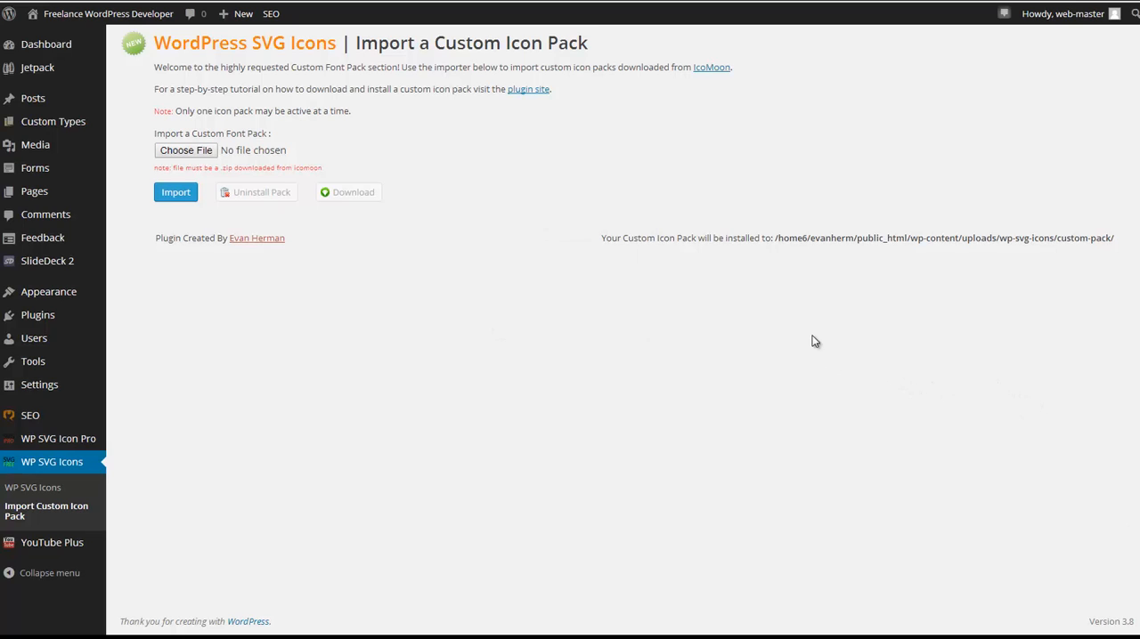
pyautogui.moveTo(249, 60)
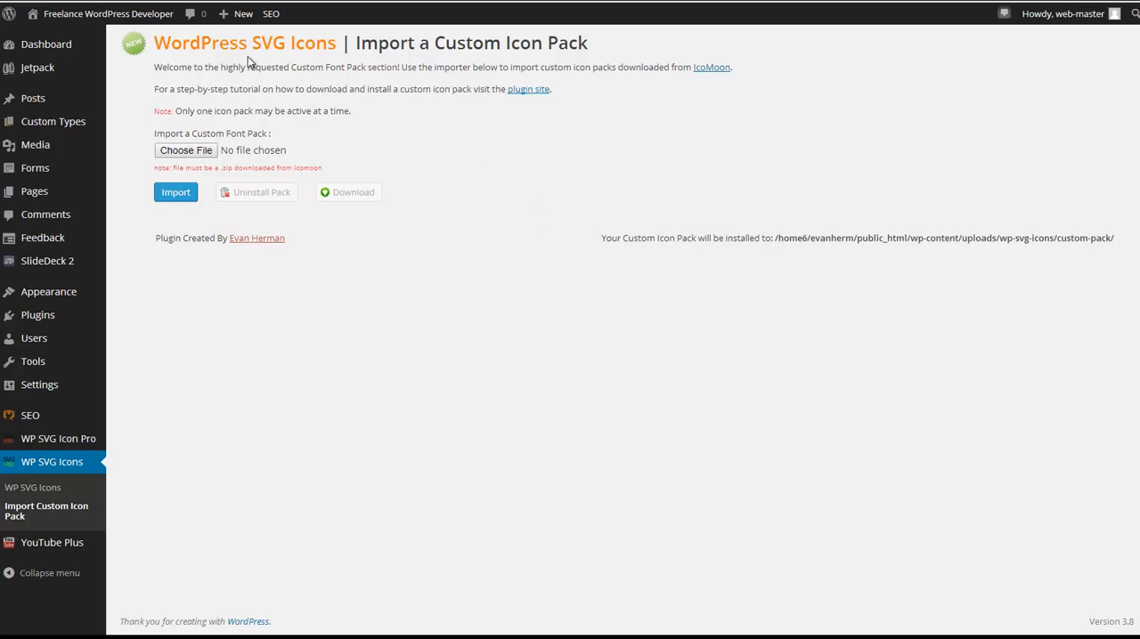
pyautogui.moveTo(314, 147)
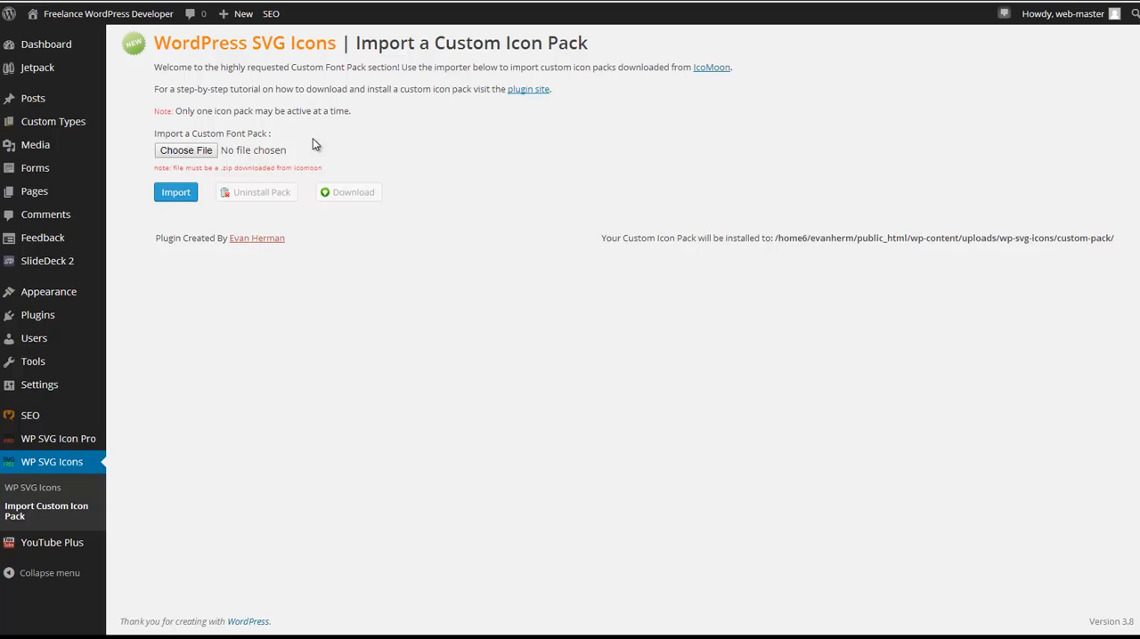
pyautogui.moveTo(459, 130)
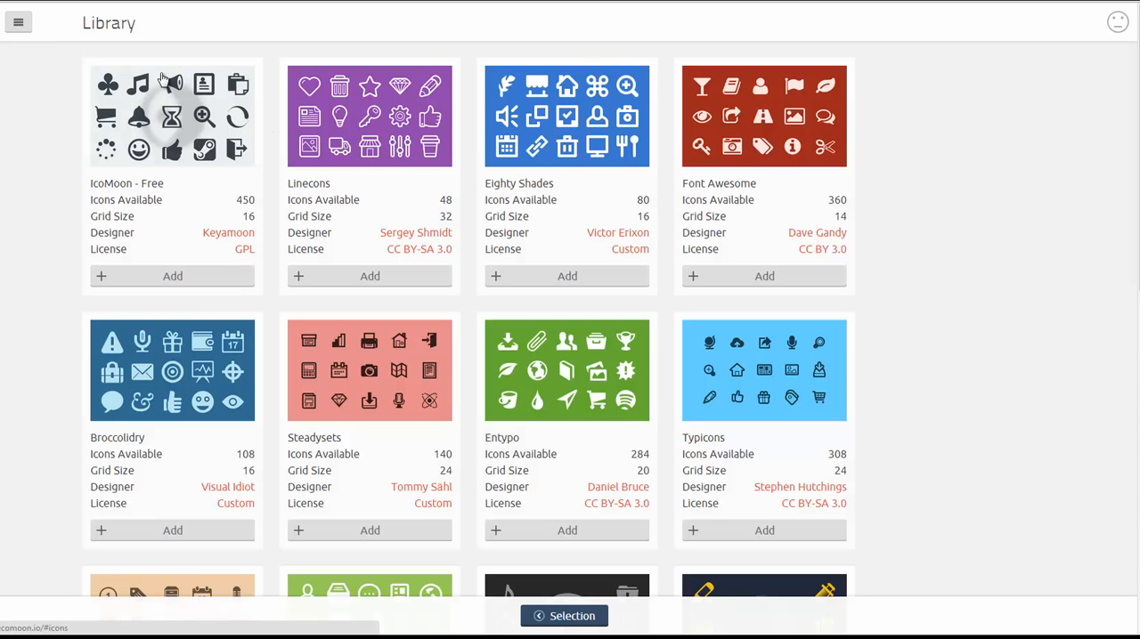
pyautogui.moveTo(174, 150)
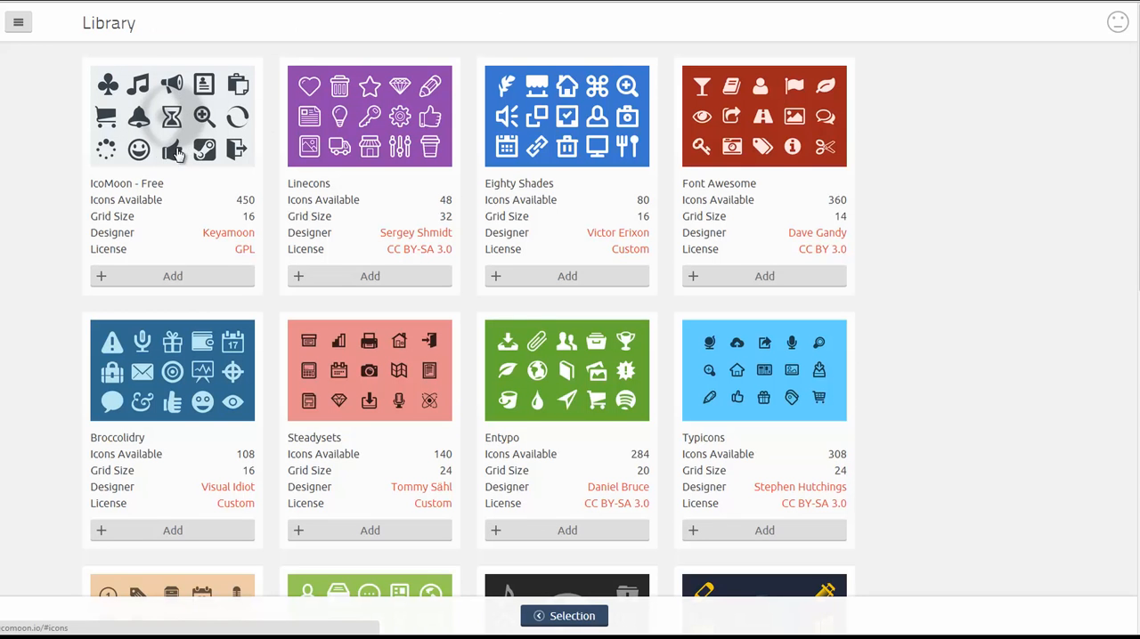
# Add the WebHostingHub Glyphs set (2075 icons) from the IcoMoon library to the project.
pyautogui.scroll(-3)
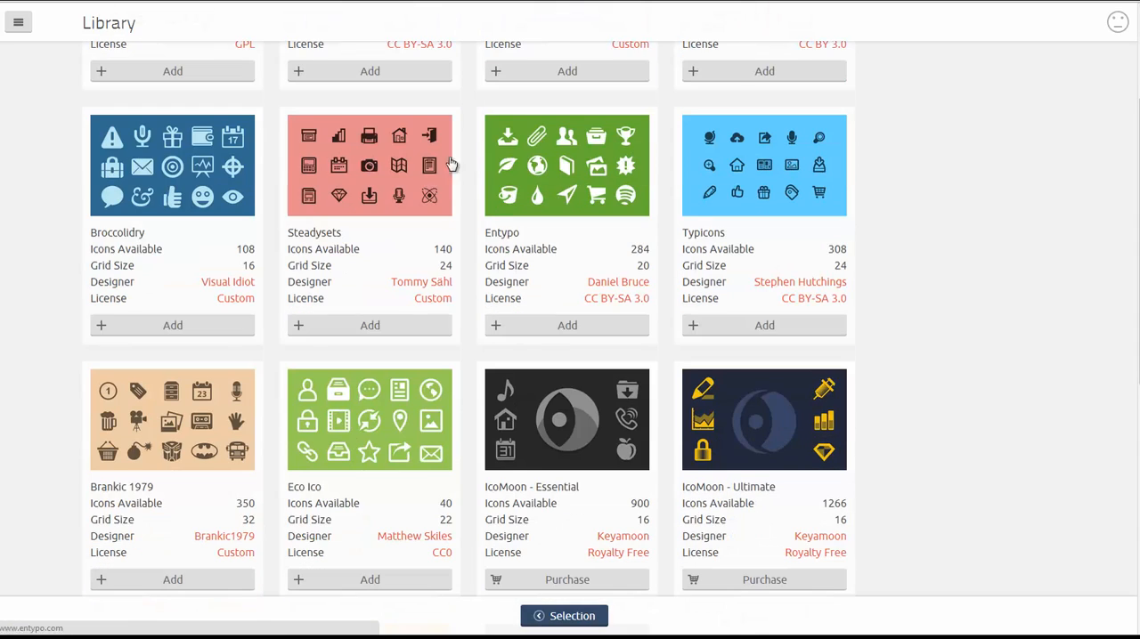
pyautogui.scroll(-3)
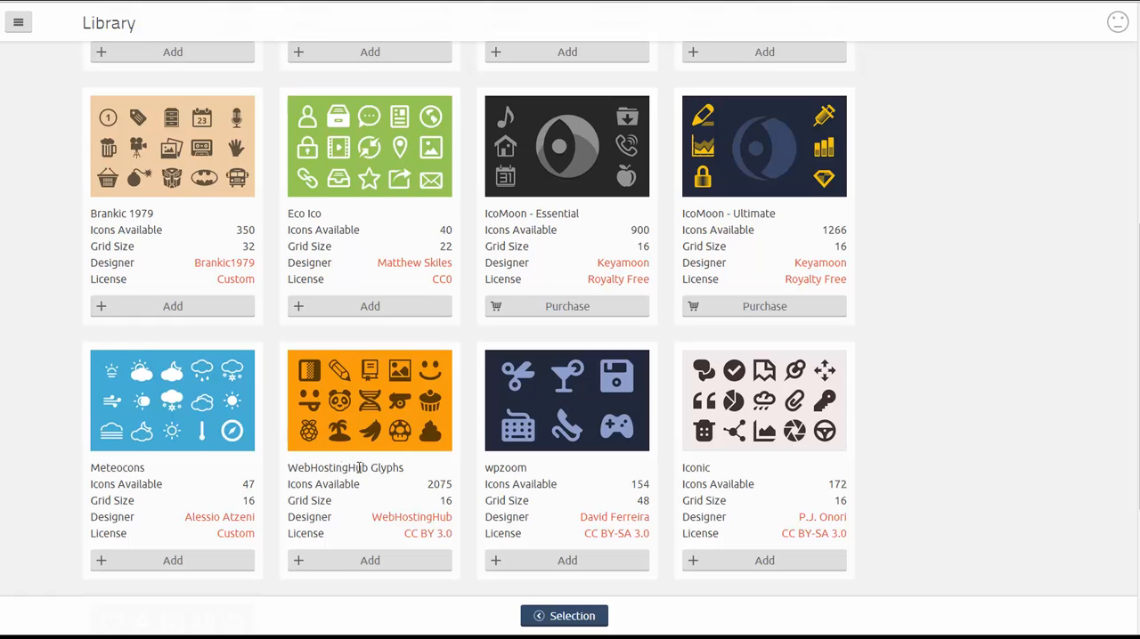
pyautogui.doubleClick(438, 485)
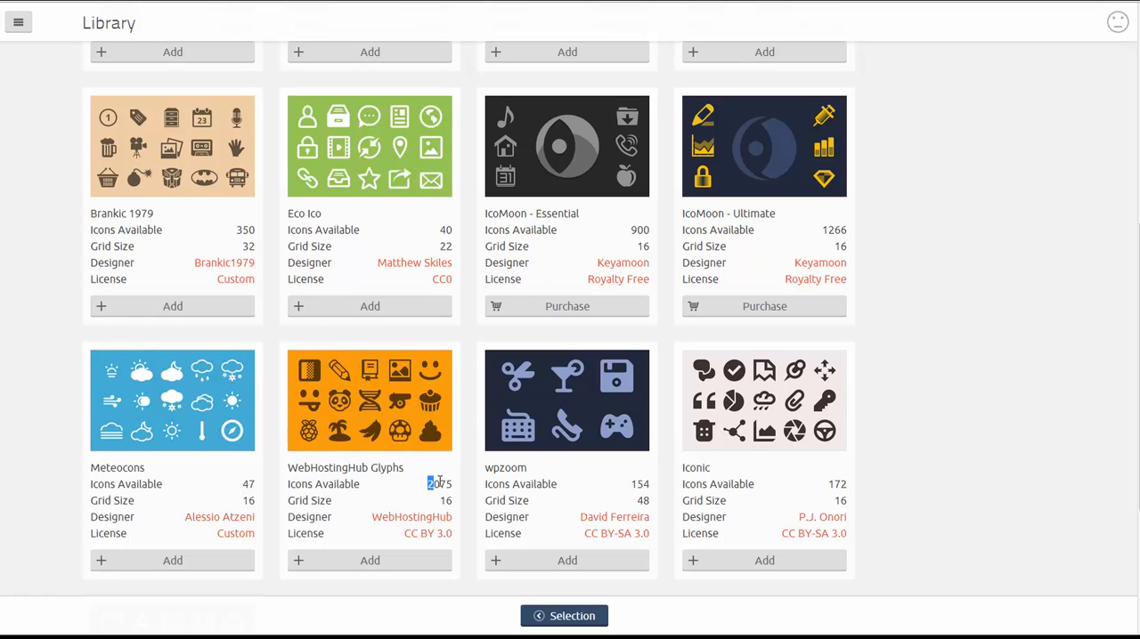
pyautogui.doubleClick(439, 485)
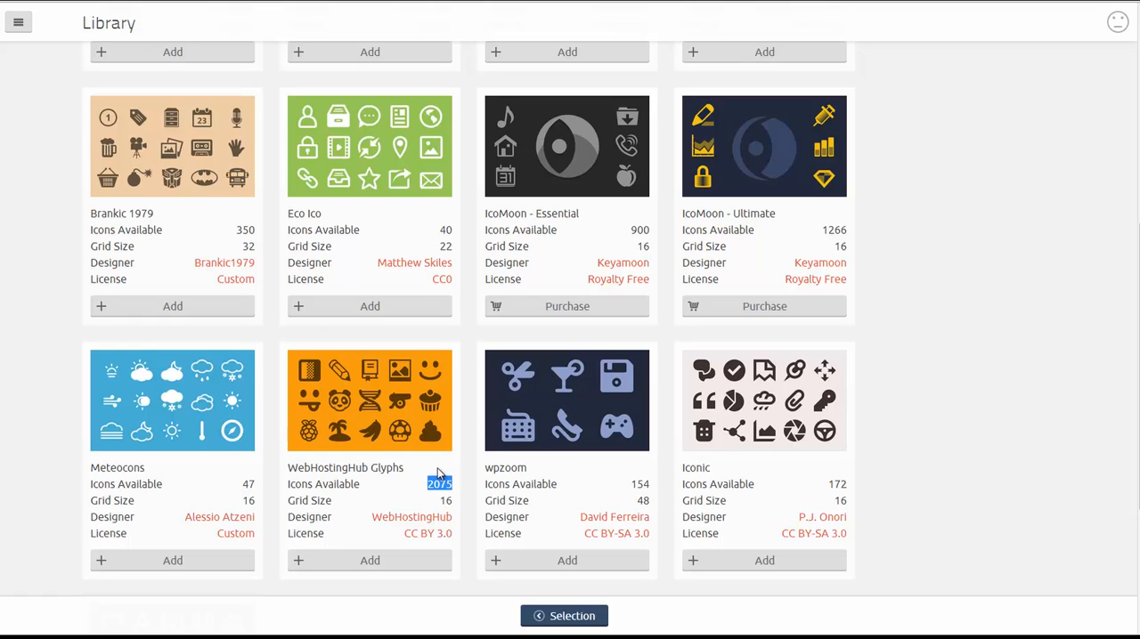
pyautogui.scroll(-3)
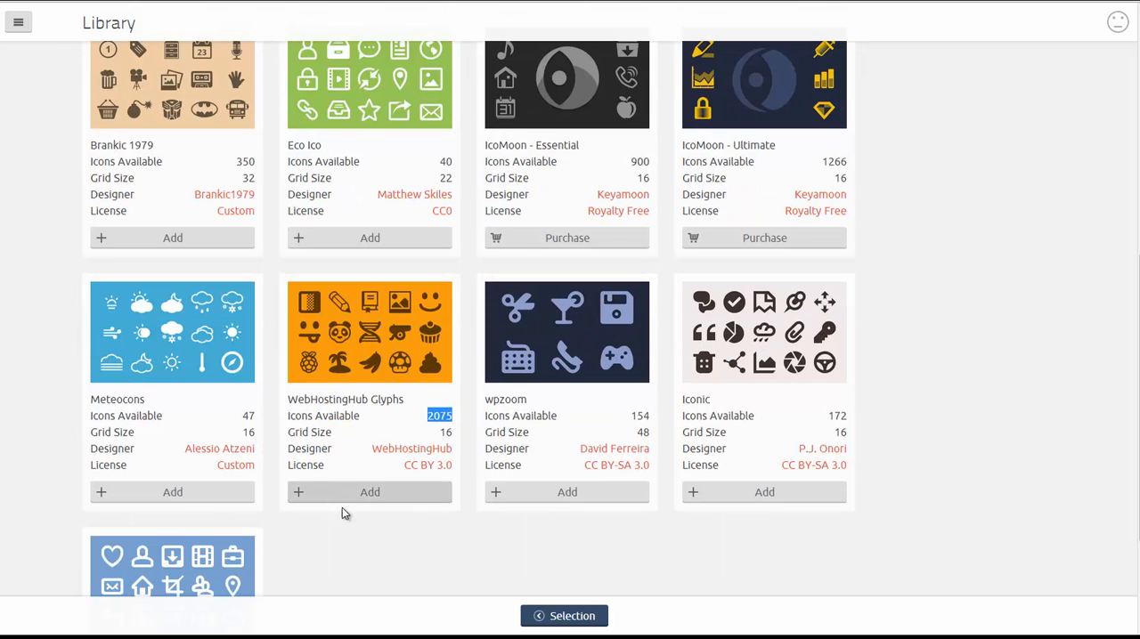
pyautogui.click(369, 491)
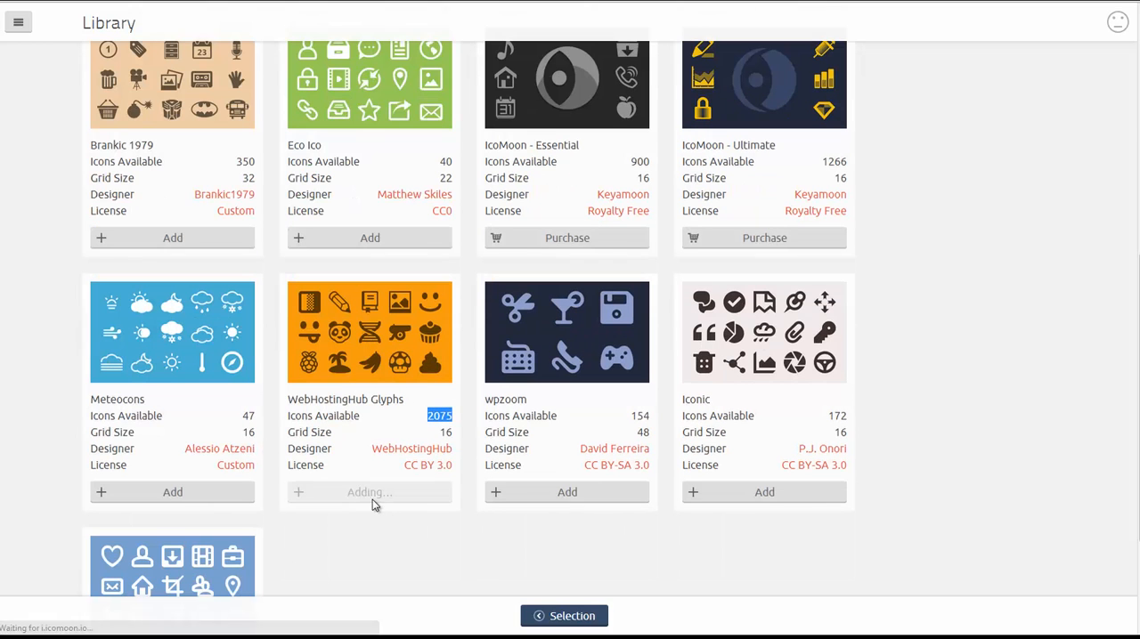
pyautogui.click(369, 492)
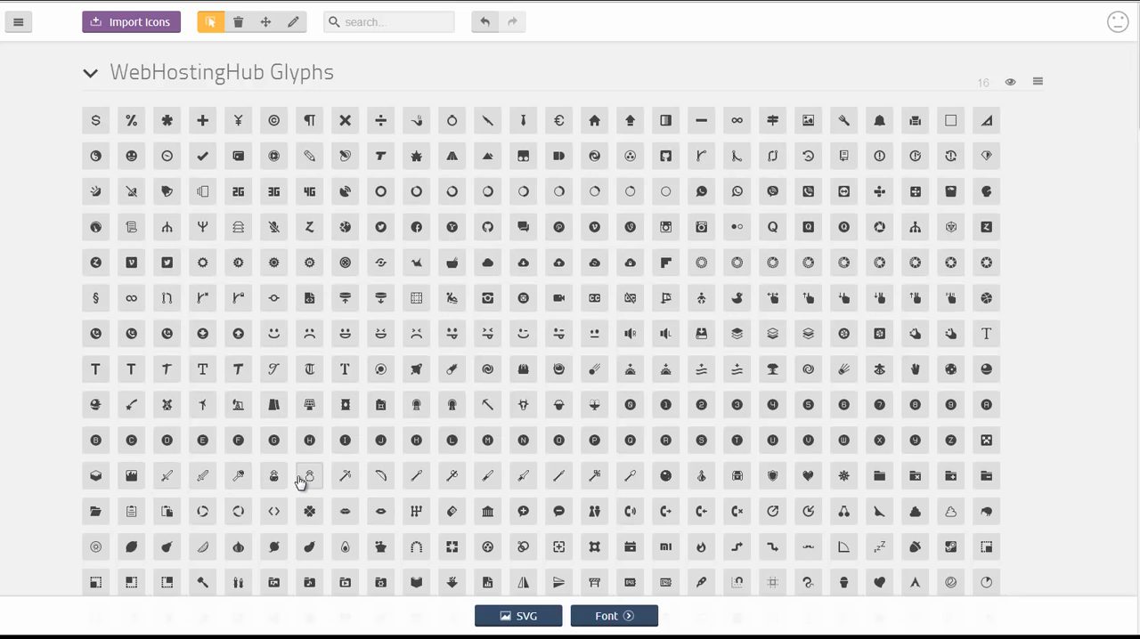
# Select additional glyphs from the grid for the custom font, bringing the selection to 27.
pyautogui.scroll(-3)
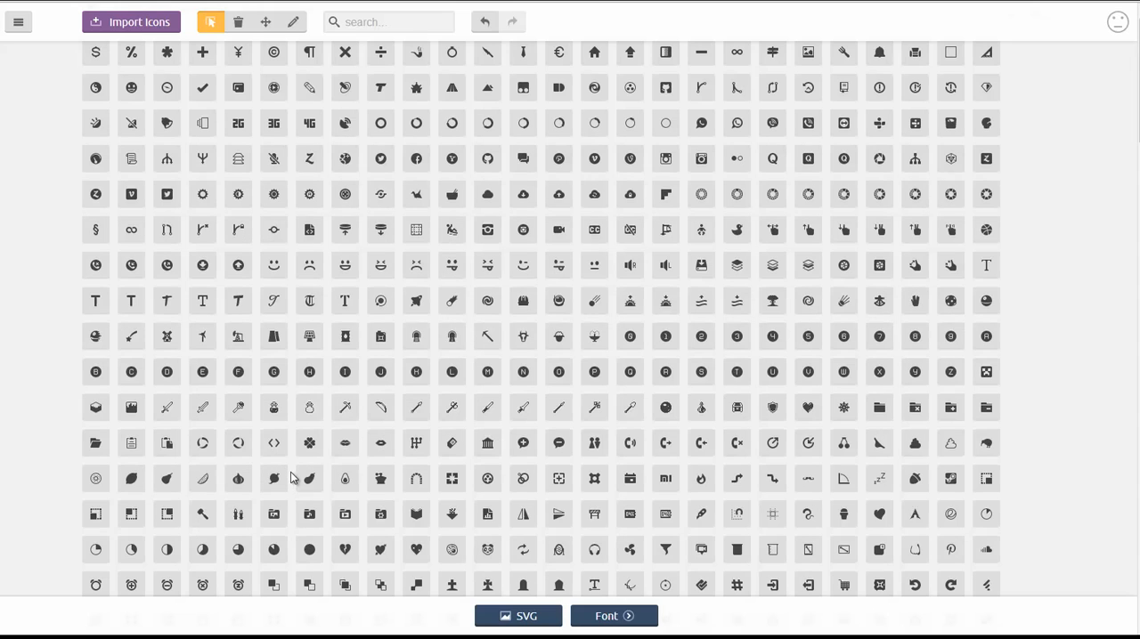
pyautogui.moveTo(282, 470)
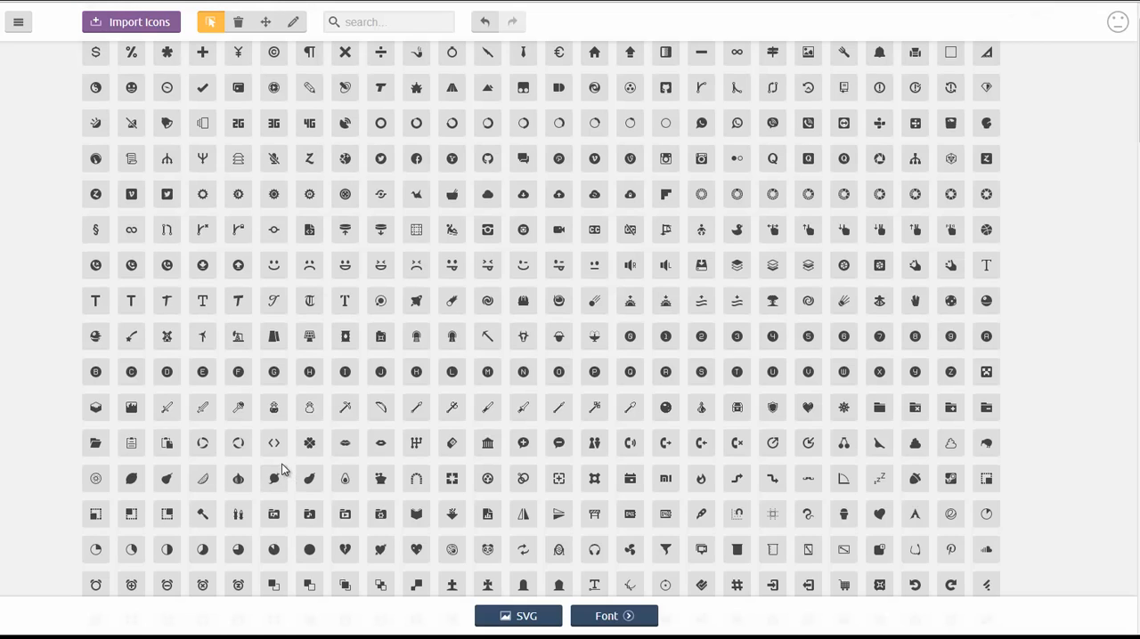
pyautogui.moveTo(168, 412)
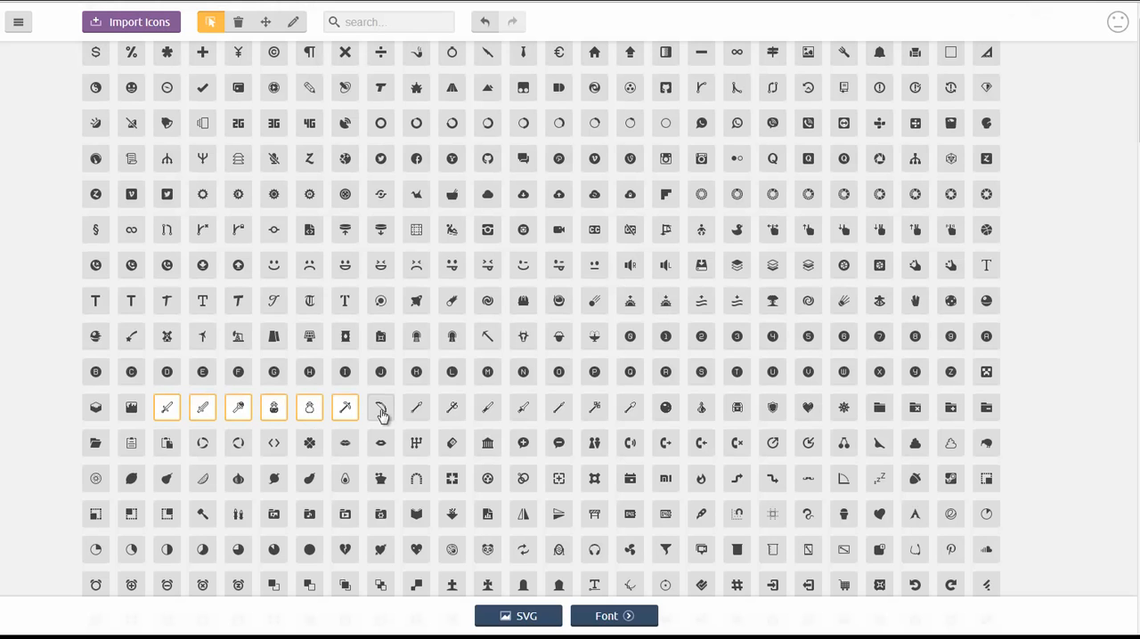
pyautogui.scroll(-3)
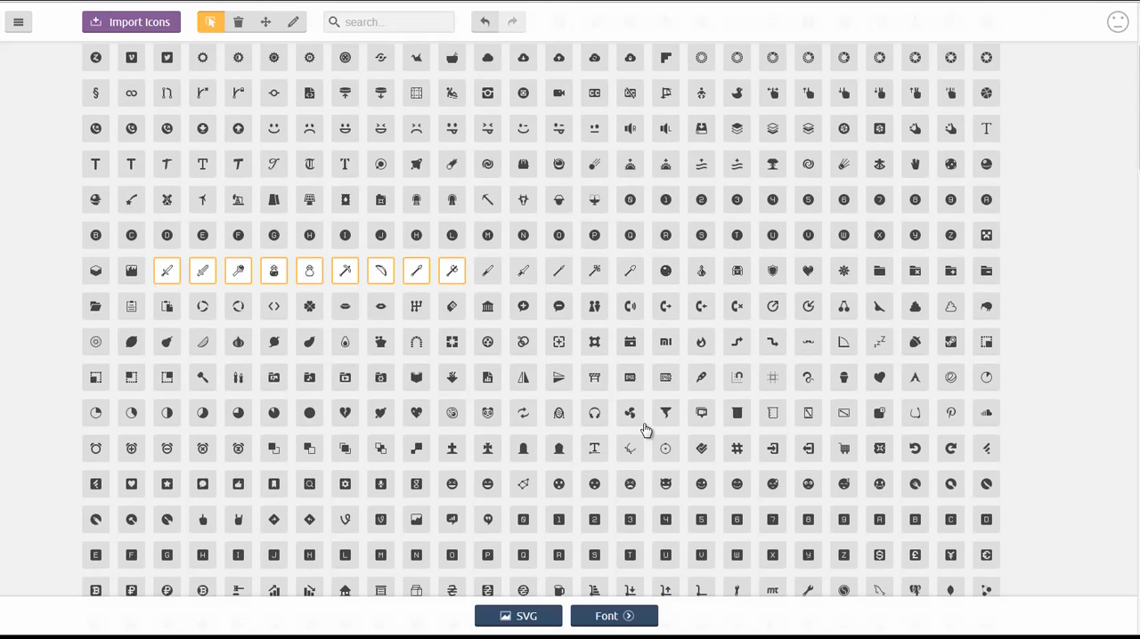
pyautogui.scroll(-3)
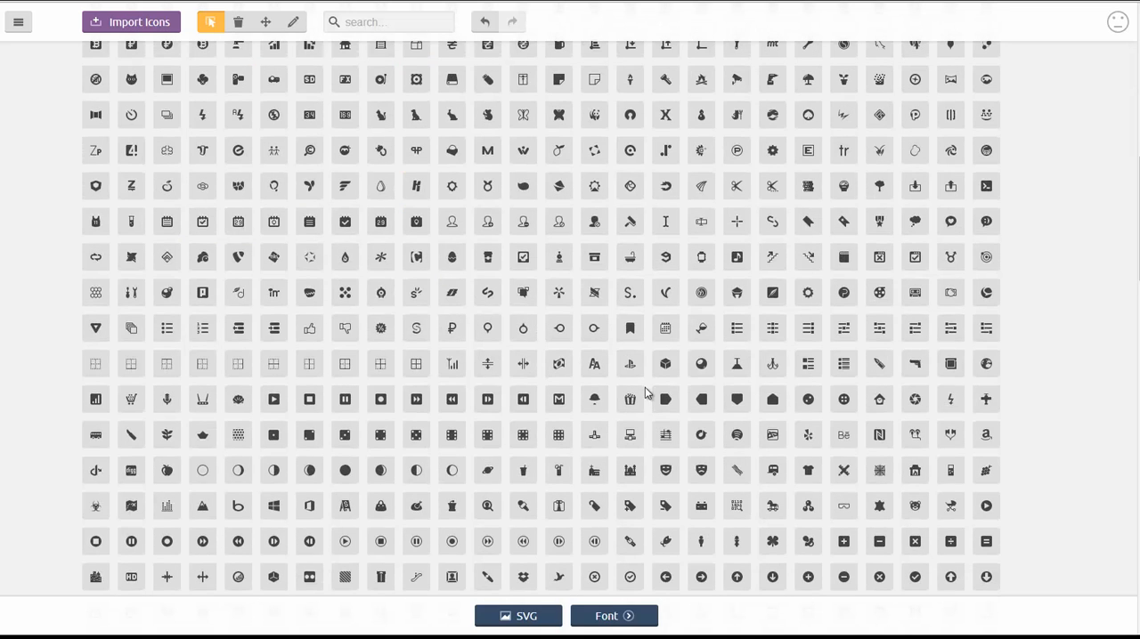
pyautogui.click(702, 399)
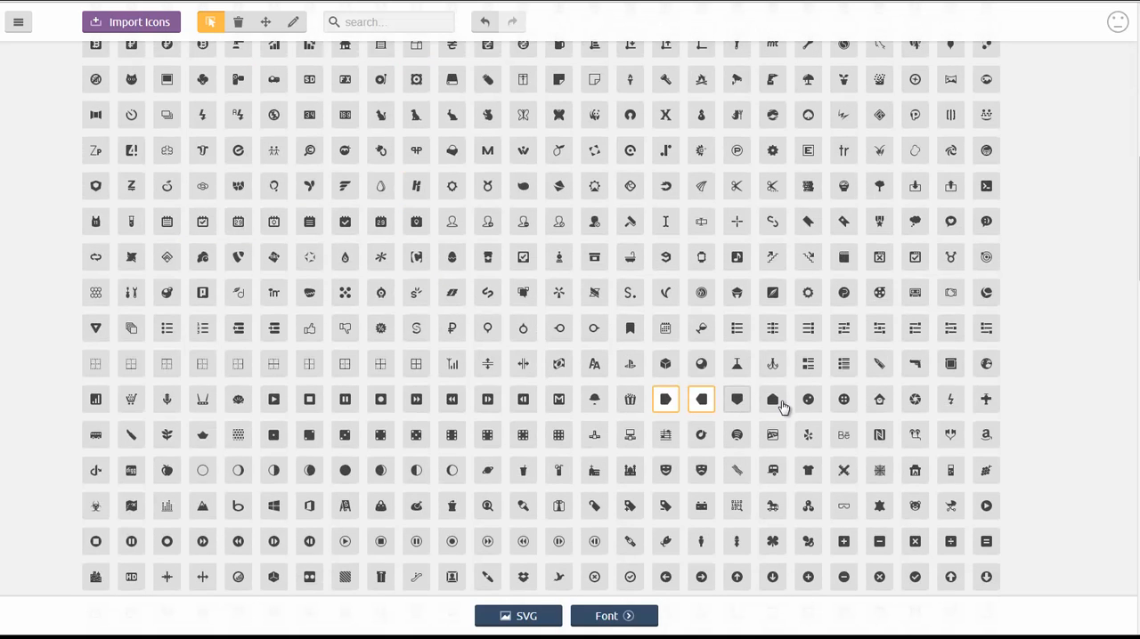
pyautogui.scroll(-3)
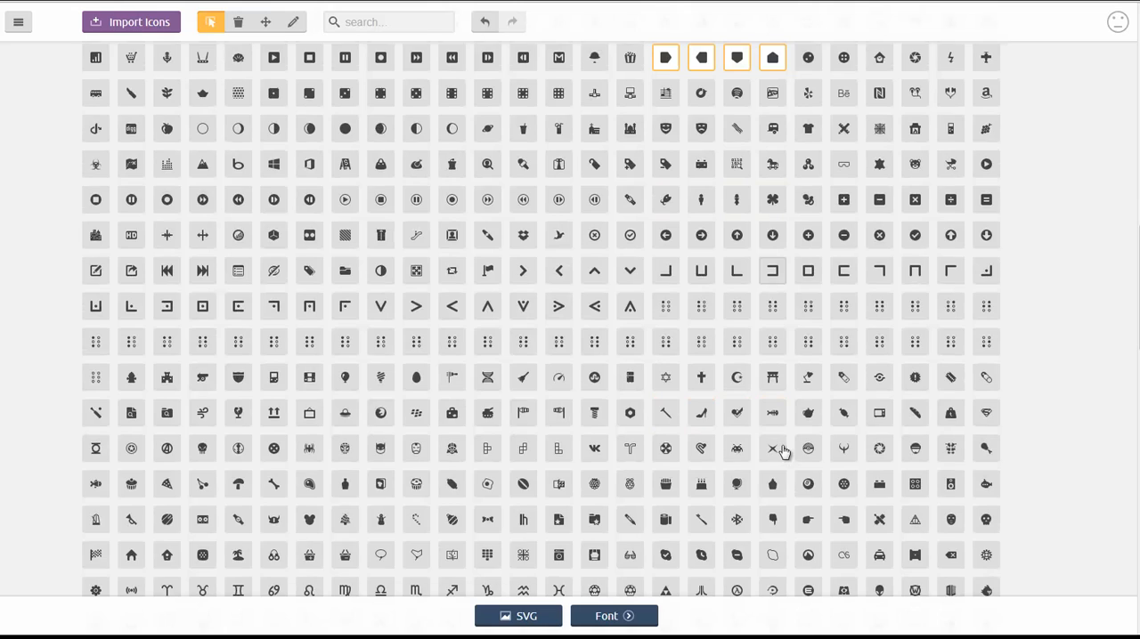
pyautogui.scroll(-3)
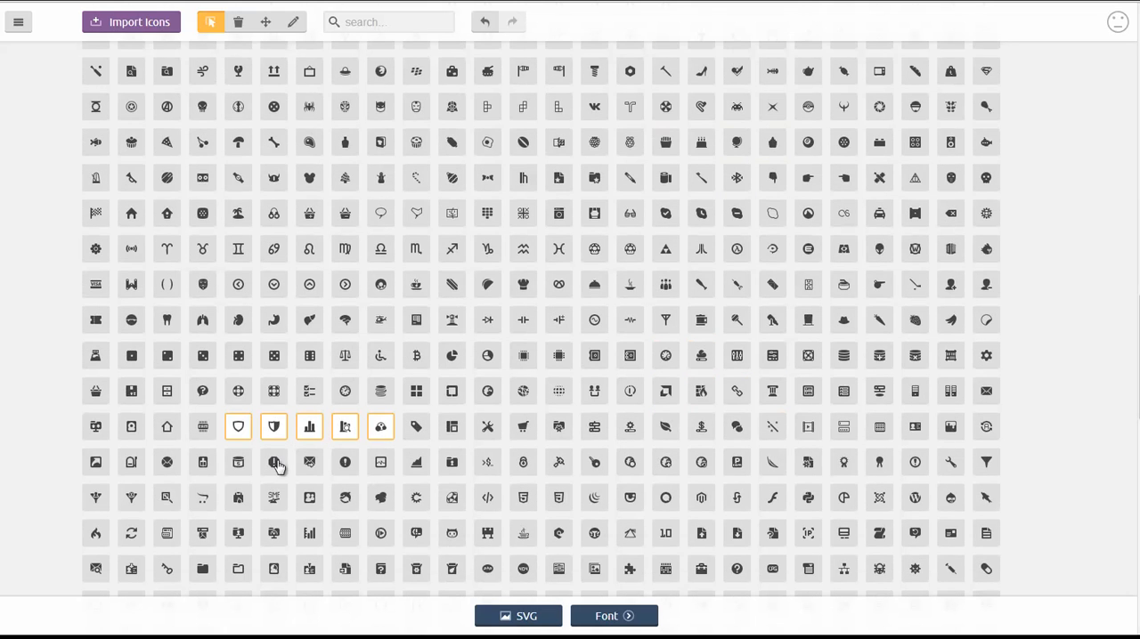
pyautogui.click(274, 463)
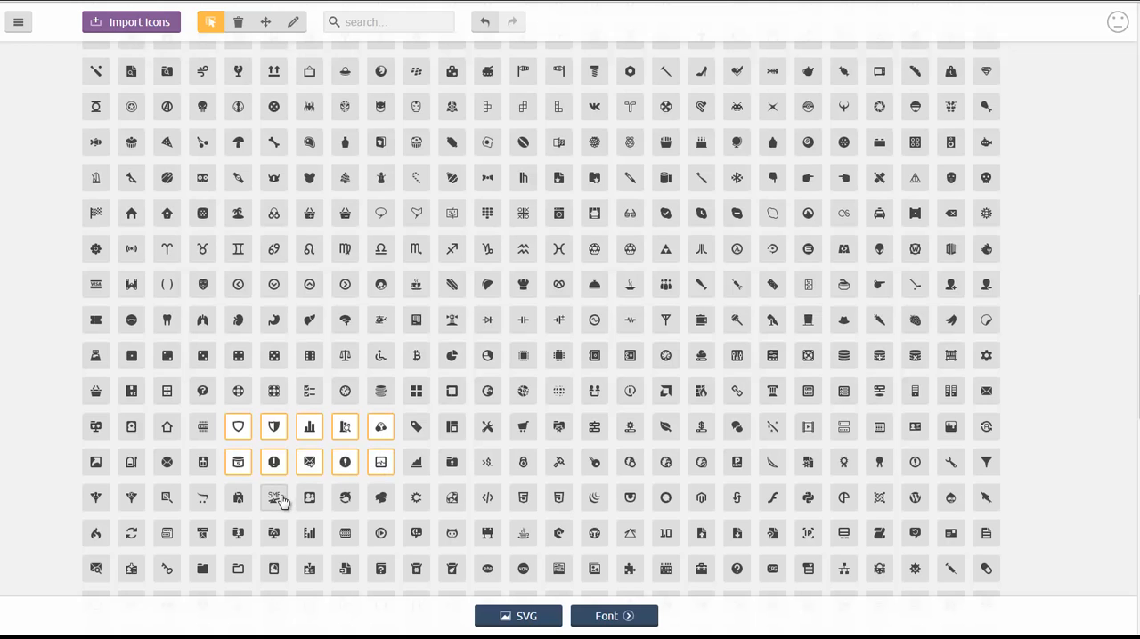
# Generate a font from the 27 selected glyphs.
pyautogui.scroll(-3)
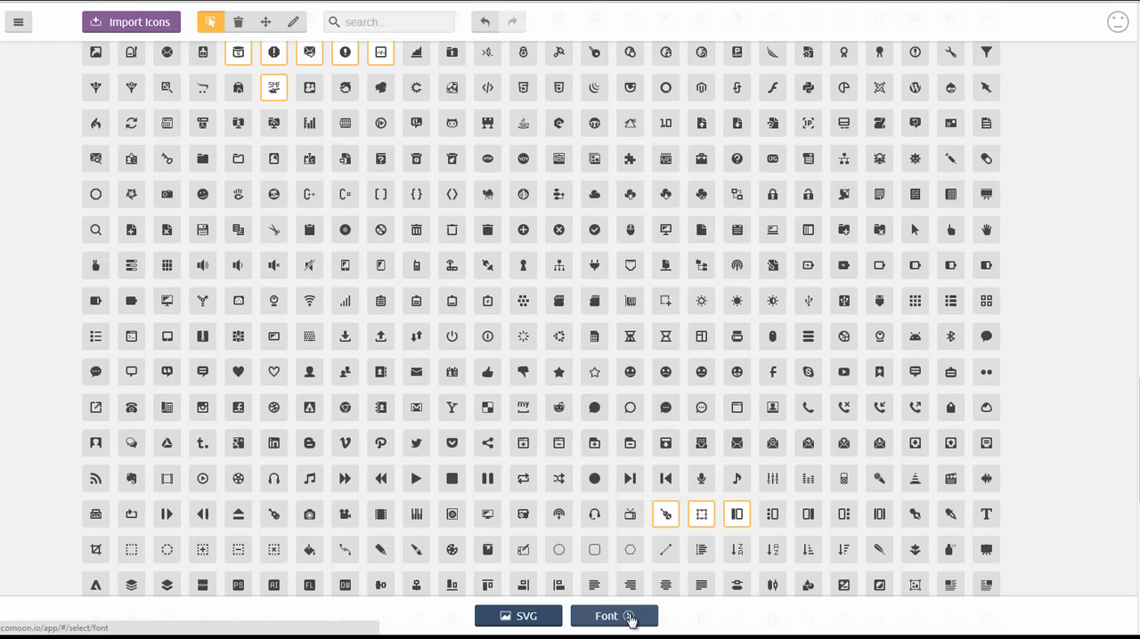
pyautogui.click(606, 616)
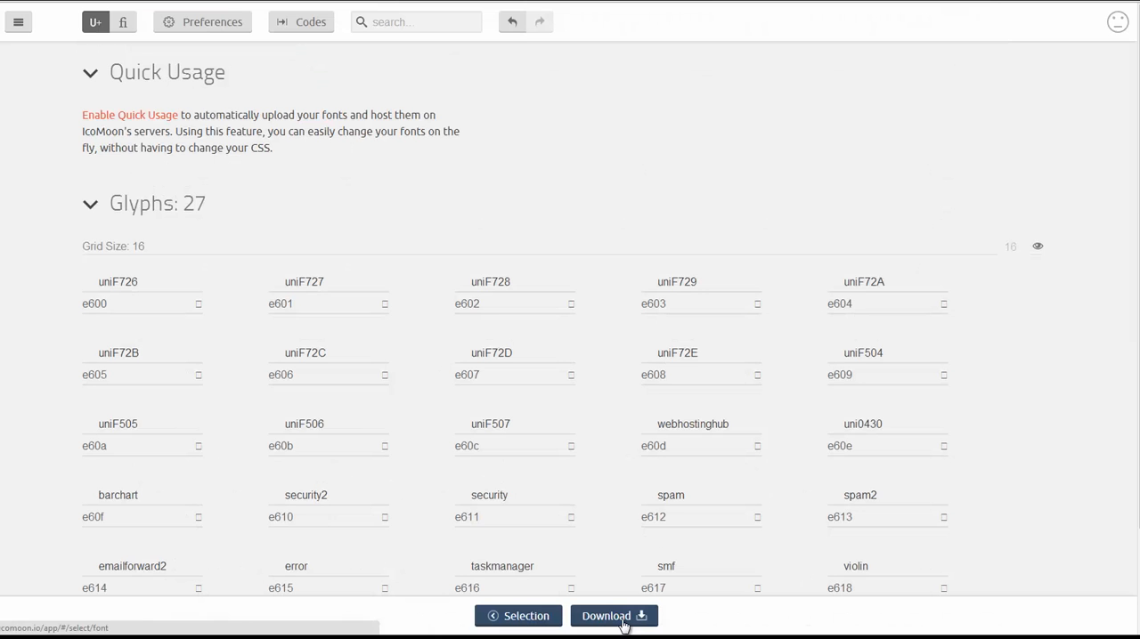
pyautogui.click(613, 616)
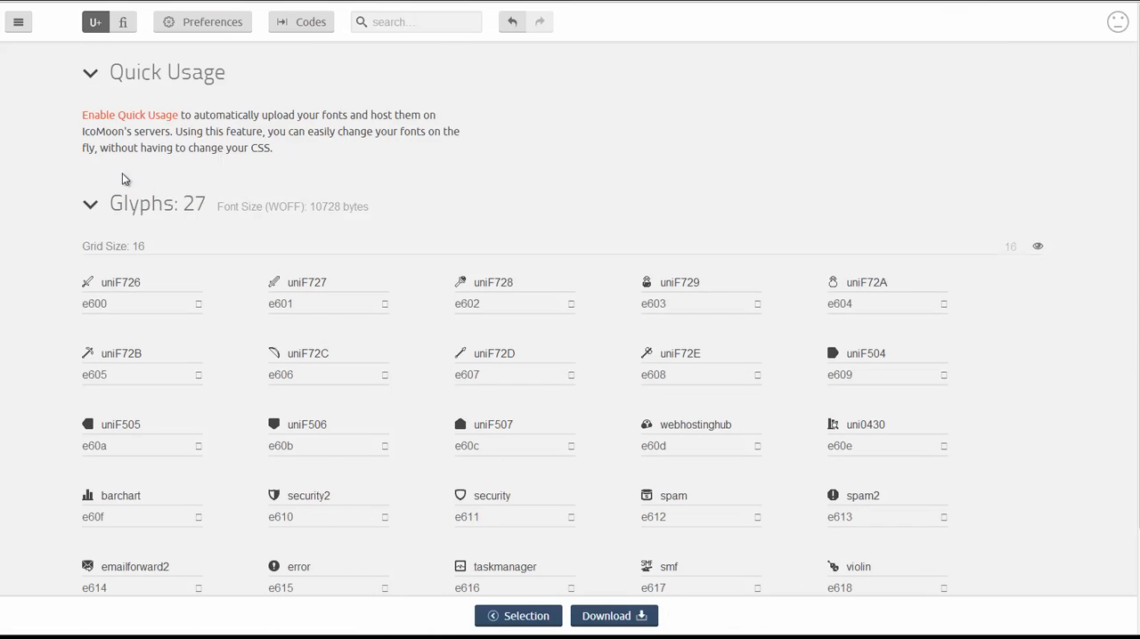
pyautogui.moveTo(307, 171)
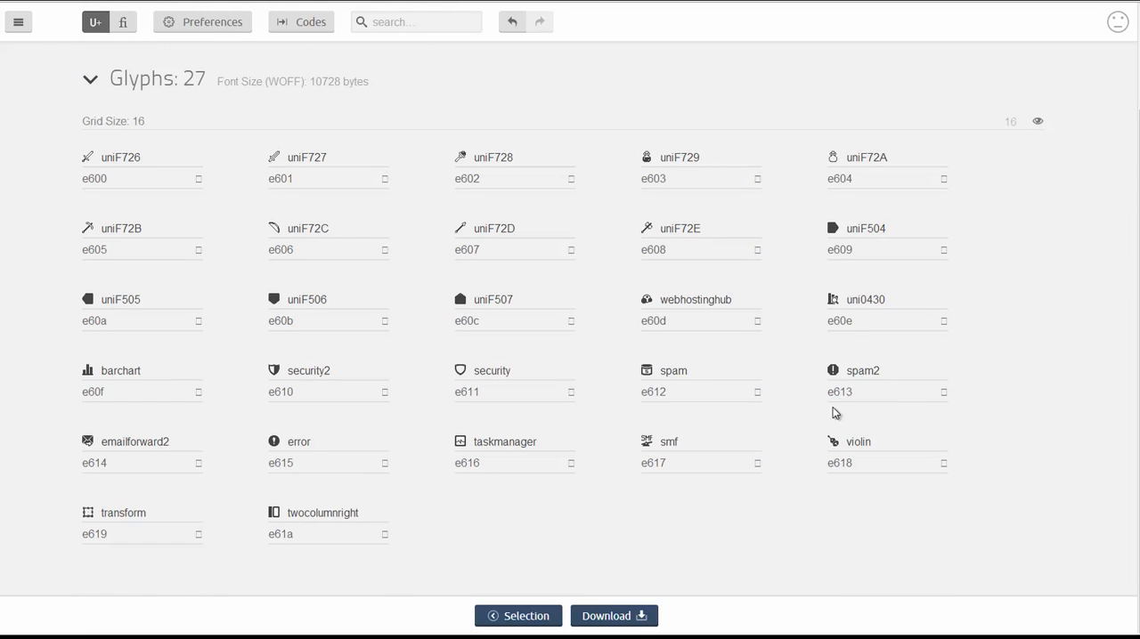
pyautogui.moveTo(264, 506)
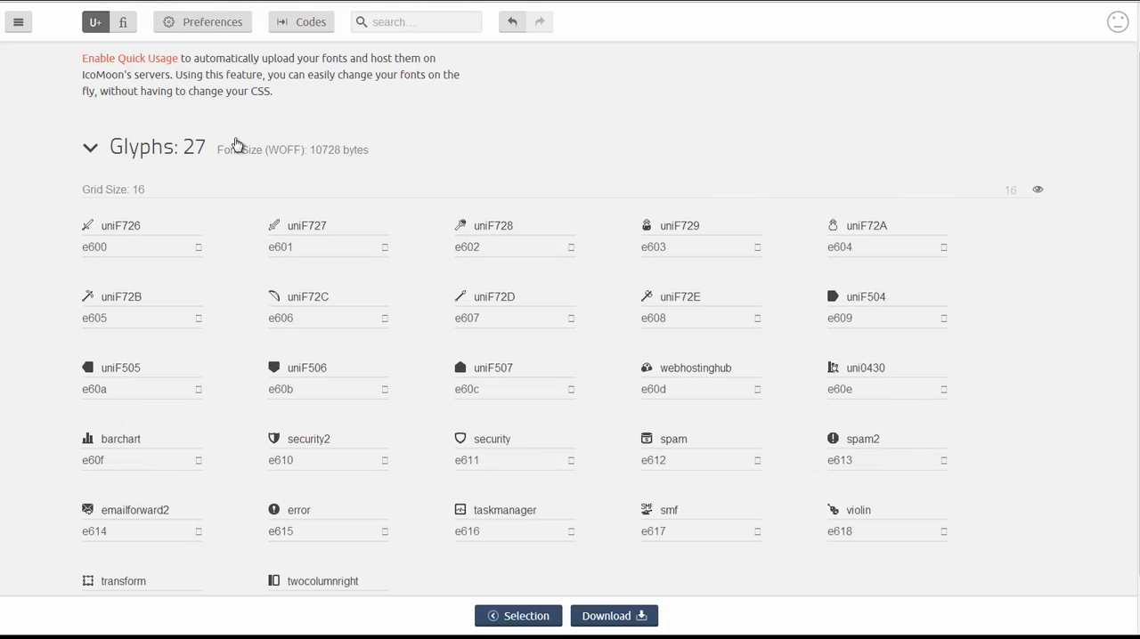
pyautogui.moveTo(351, 171)
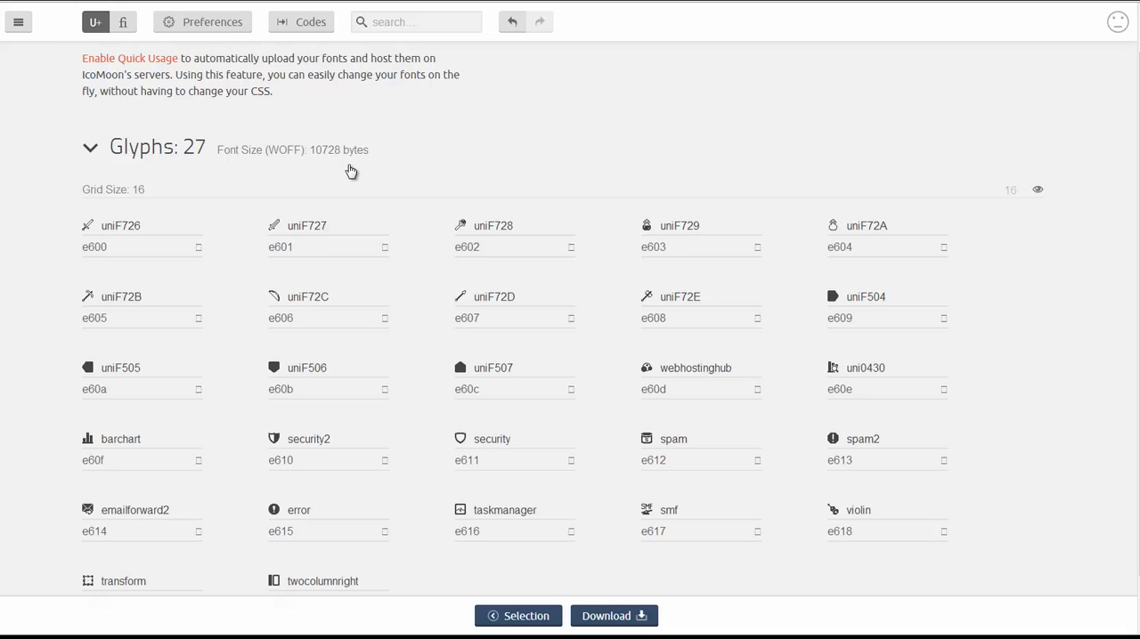
pyautogui.moveTo(474, 169)
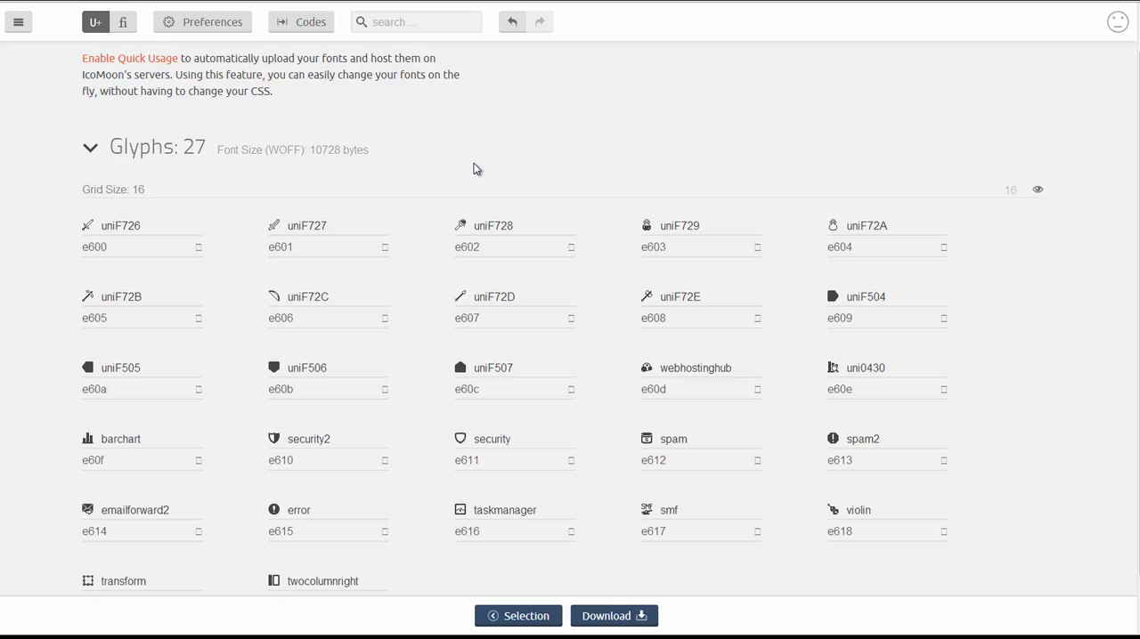
pyautogui.moveTo(474, 160)
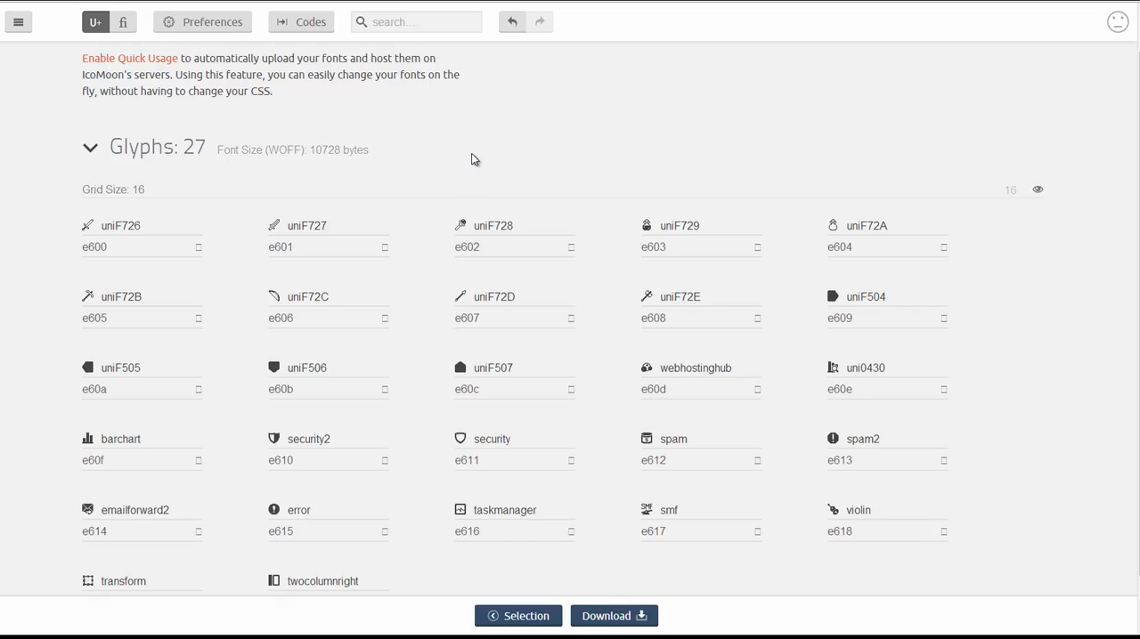
pyautogui.moveTo(417, 171)
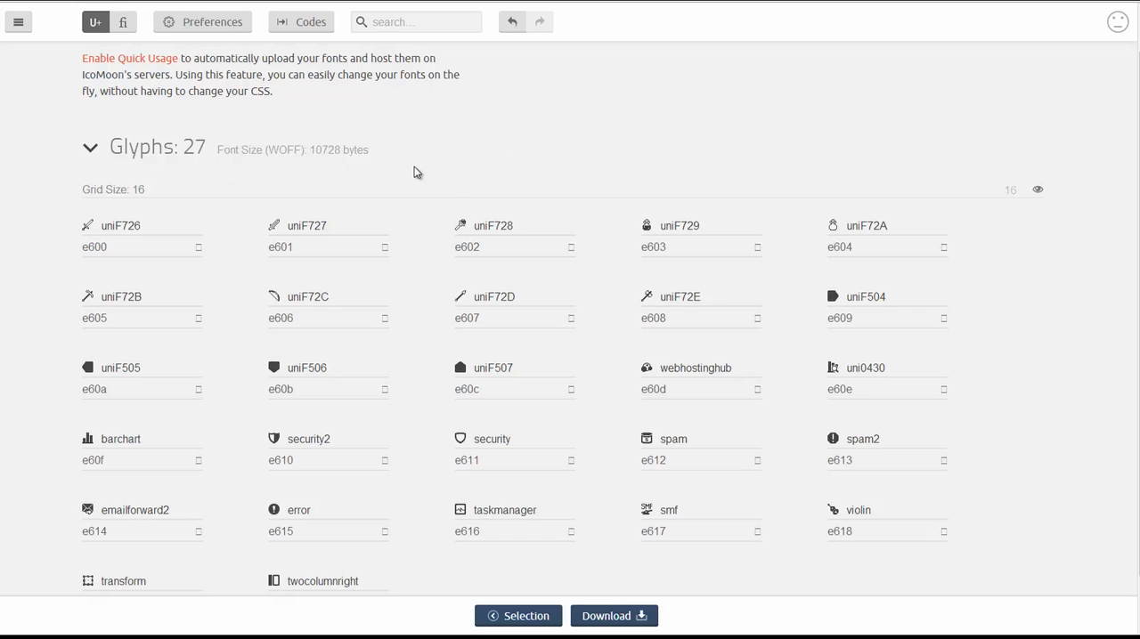
pyautogui.moveTo(474, 146)
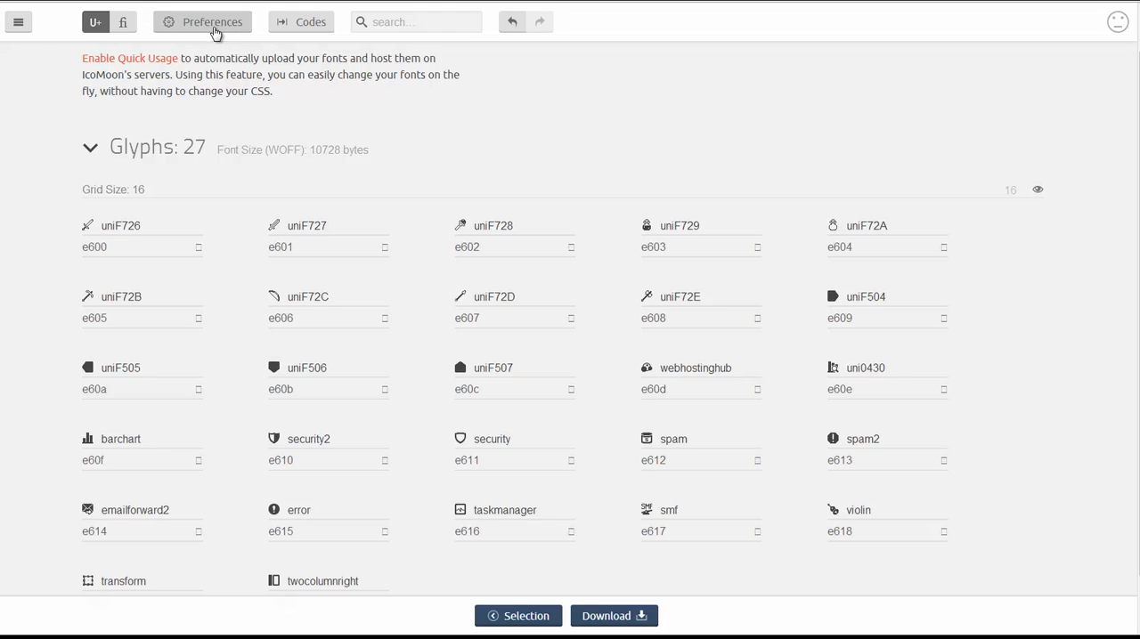
# Name the font 'Cust...' in Preferences and download the generated font package.
pyautogui.click(212, 22)
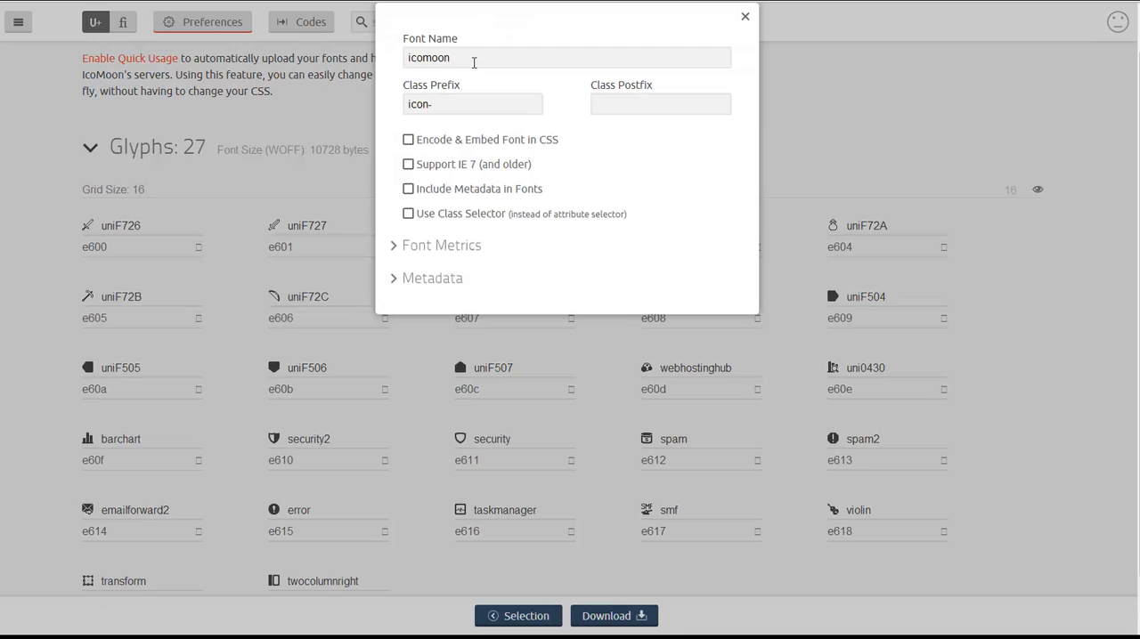
pyautogui.write('Custom-Font-Pa')
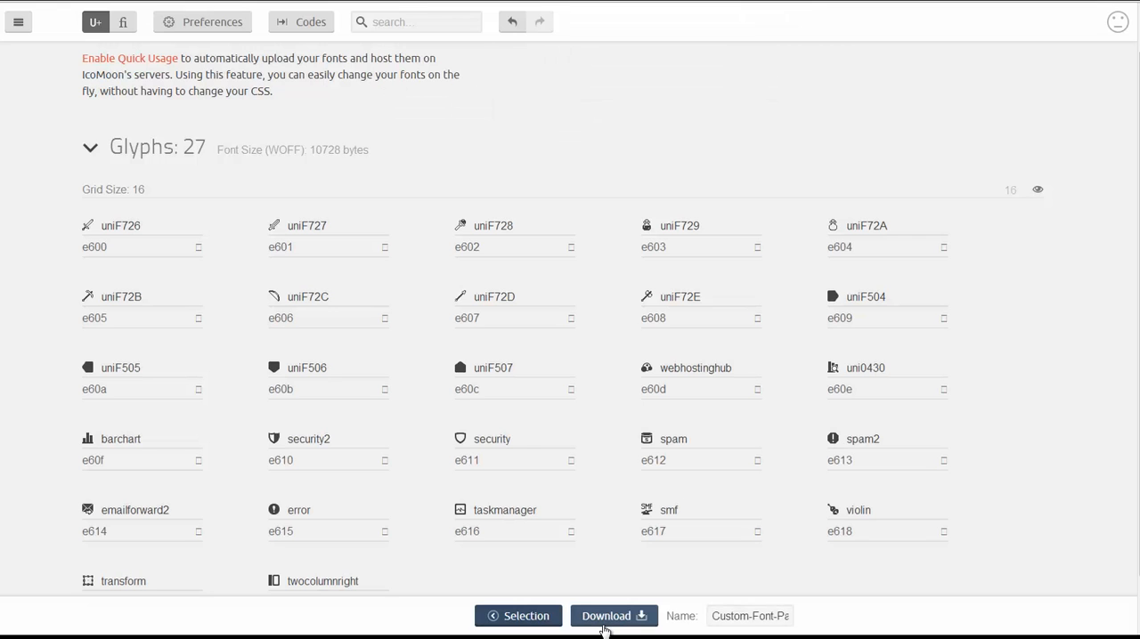
pyautogui.click(612, 616)
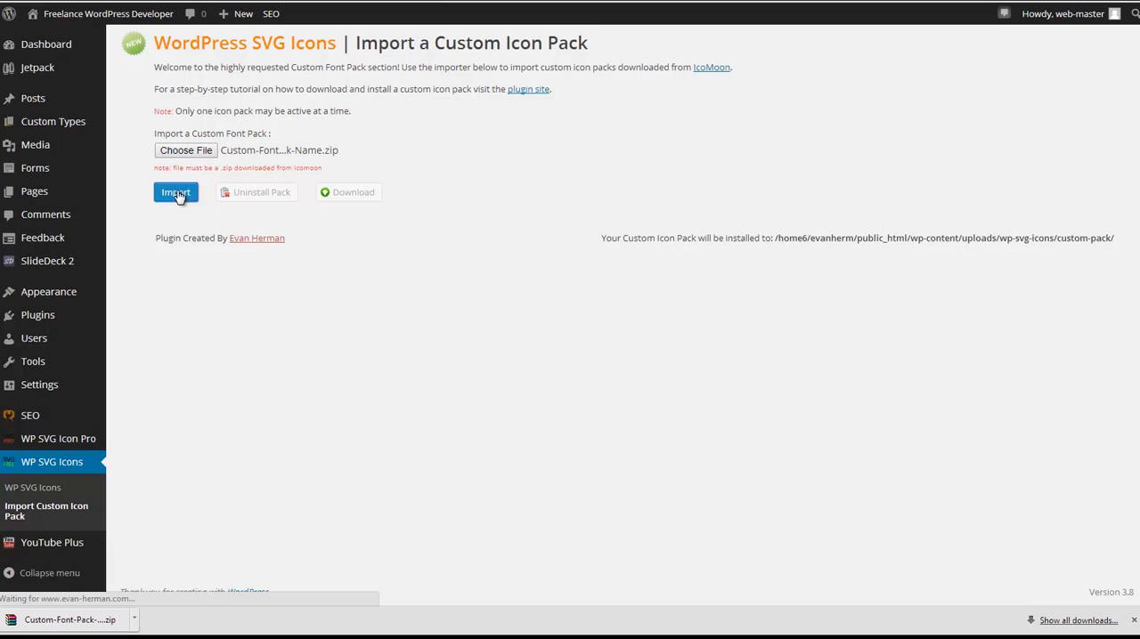
pyautogui.moveTo(218, 213)
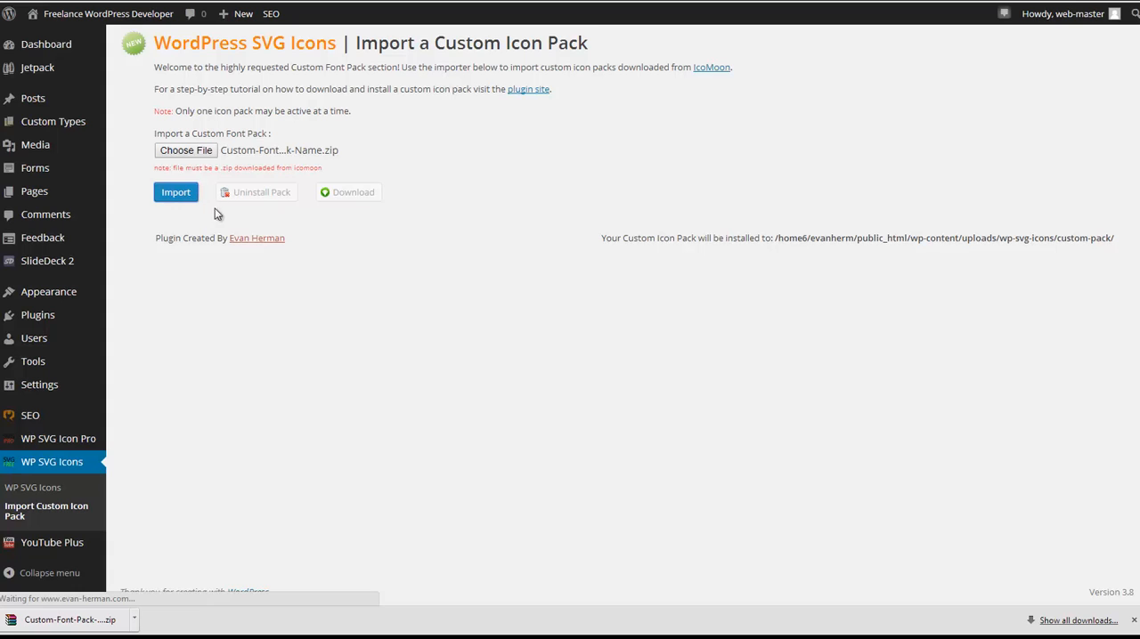
# Import the chosen Custom-Font-Pack-Name zip into WP SVG Icons.
pyautogui.click(175, 191)
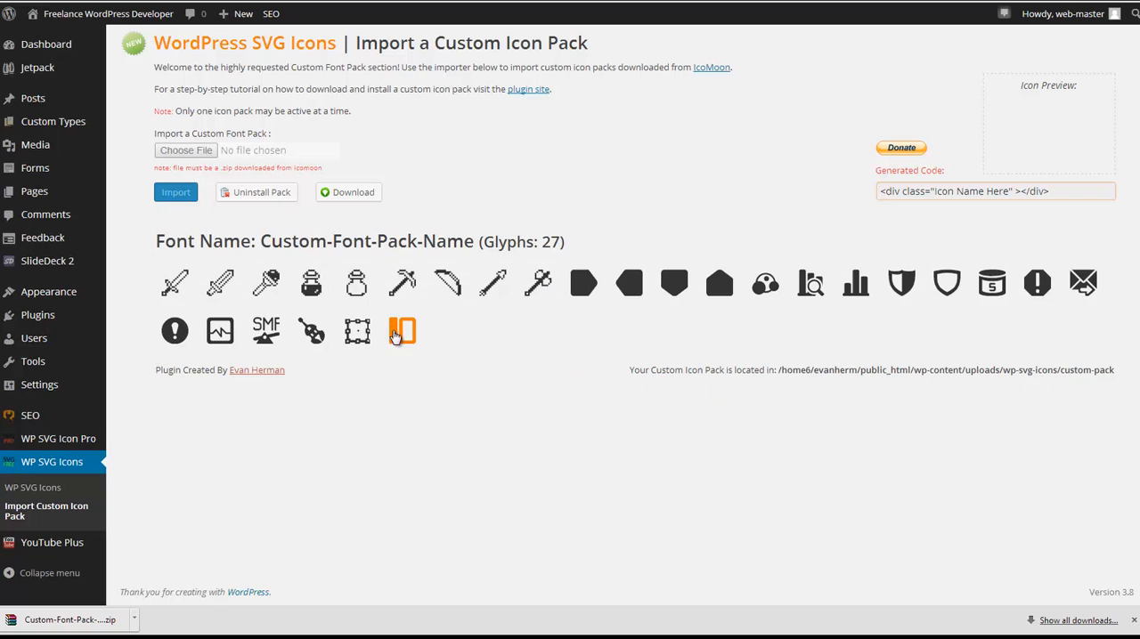
# Preview the sword, emailforward2, violin and other glyphs with their generated div embed code.
pyautogui.click(219, 281)
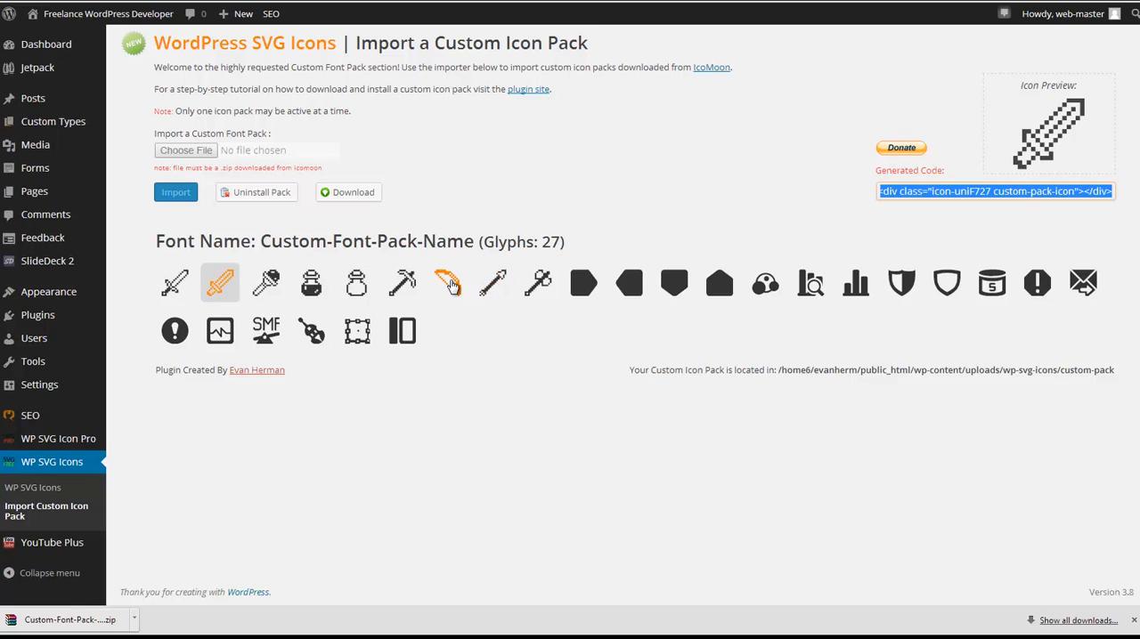
pyautogui.click(538, 282)
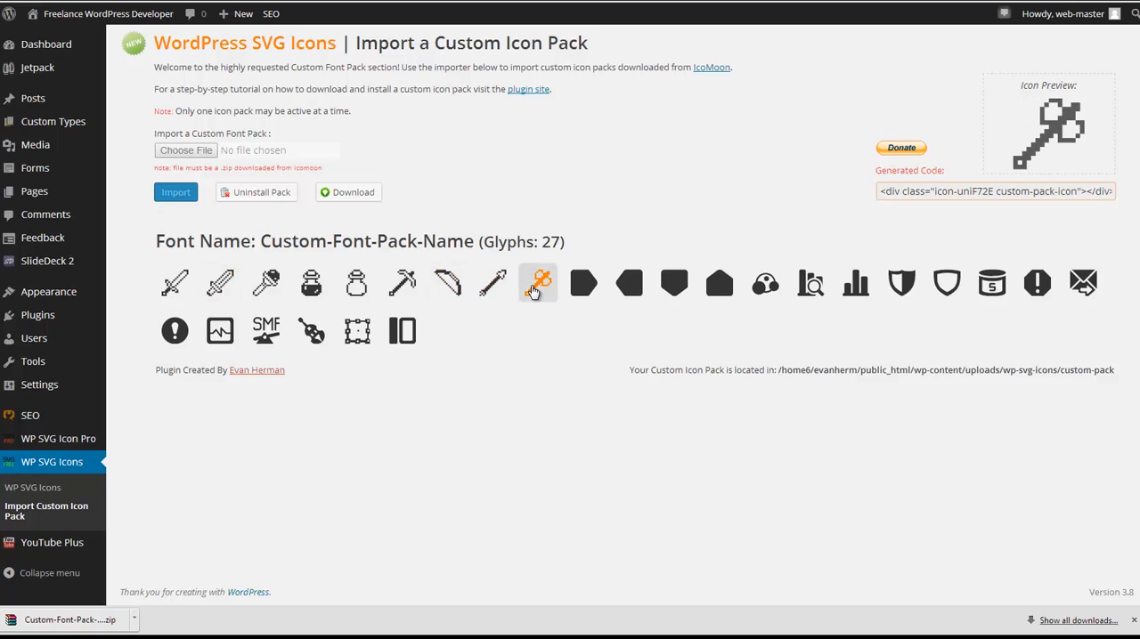
pyautogui.click(809, 283)
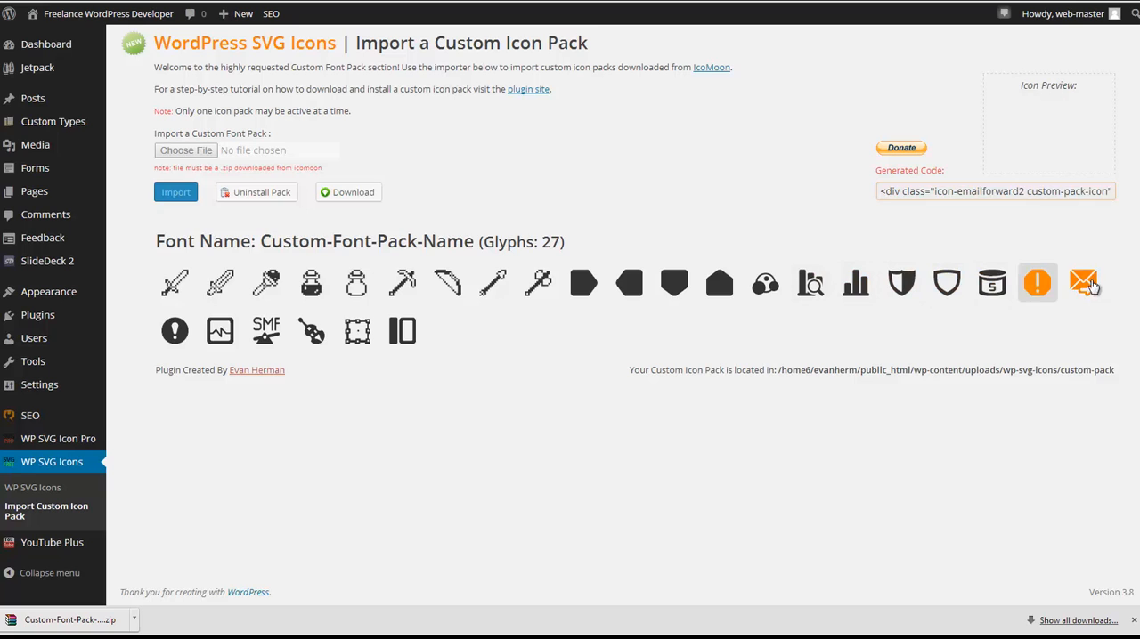
pyautogui.click(310, 331)
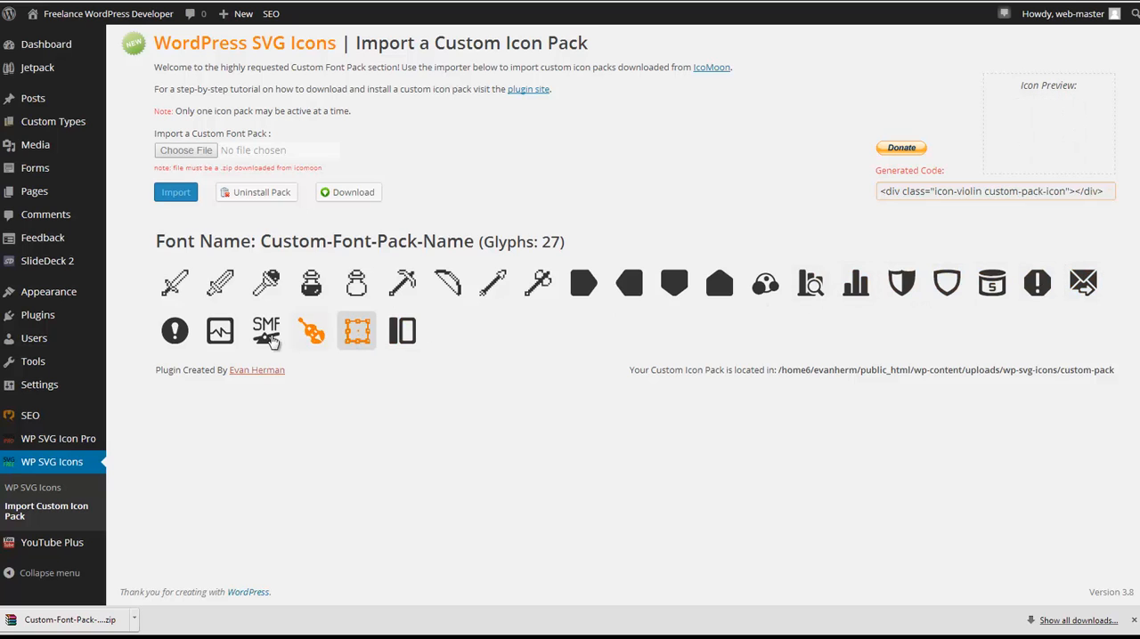
pyautogui.click(174, 282)
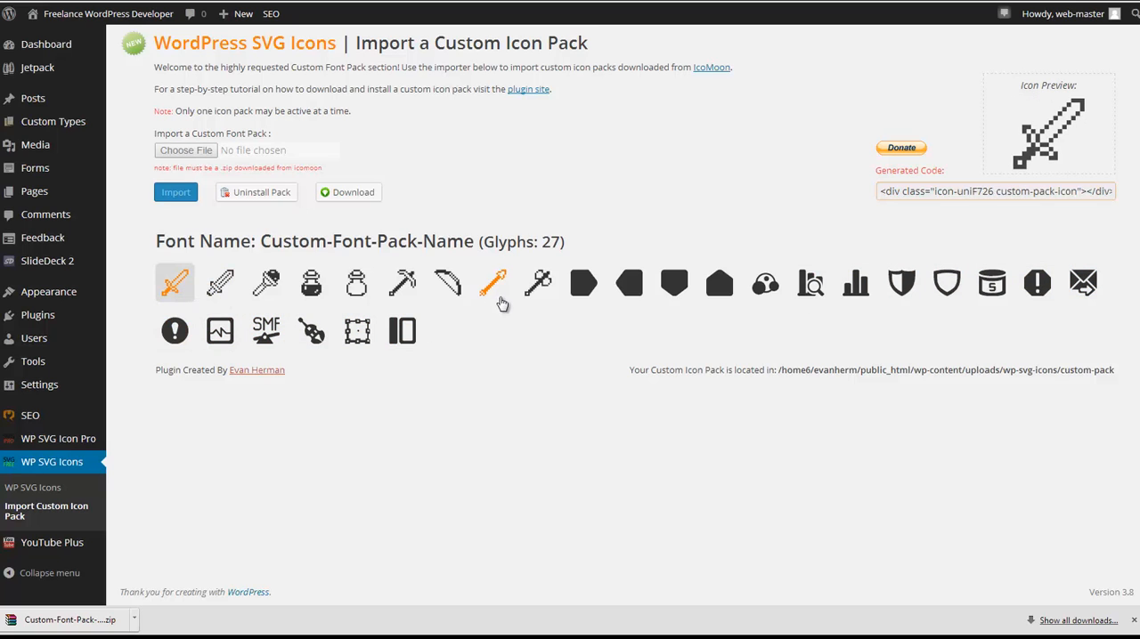